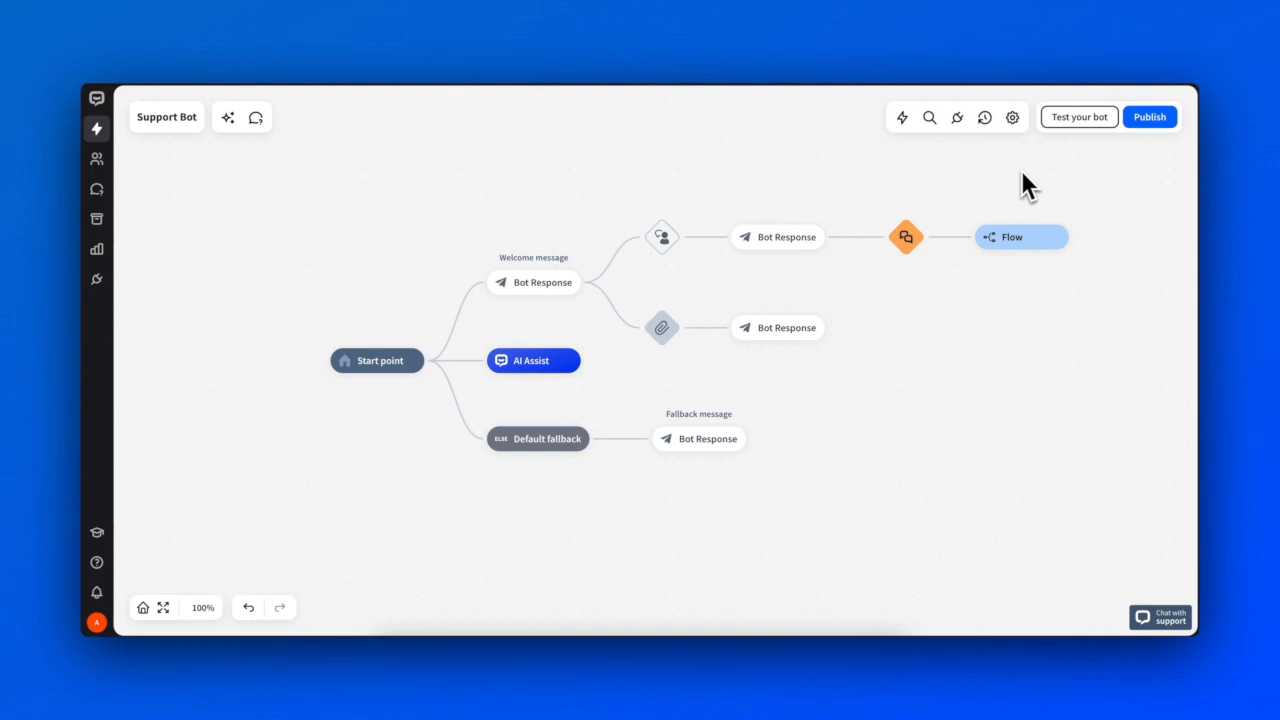
# Step: Reach the Attributes & Entities settings for Support Bot from the toolbar gear
pyautogui.click(1012, 116)
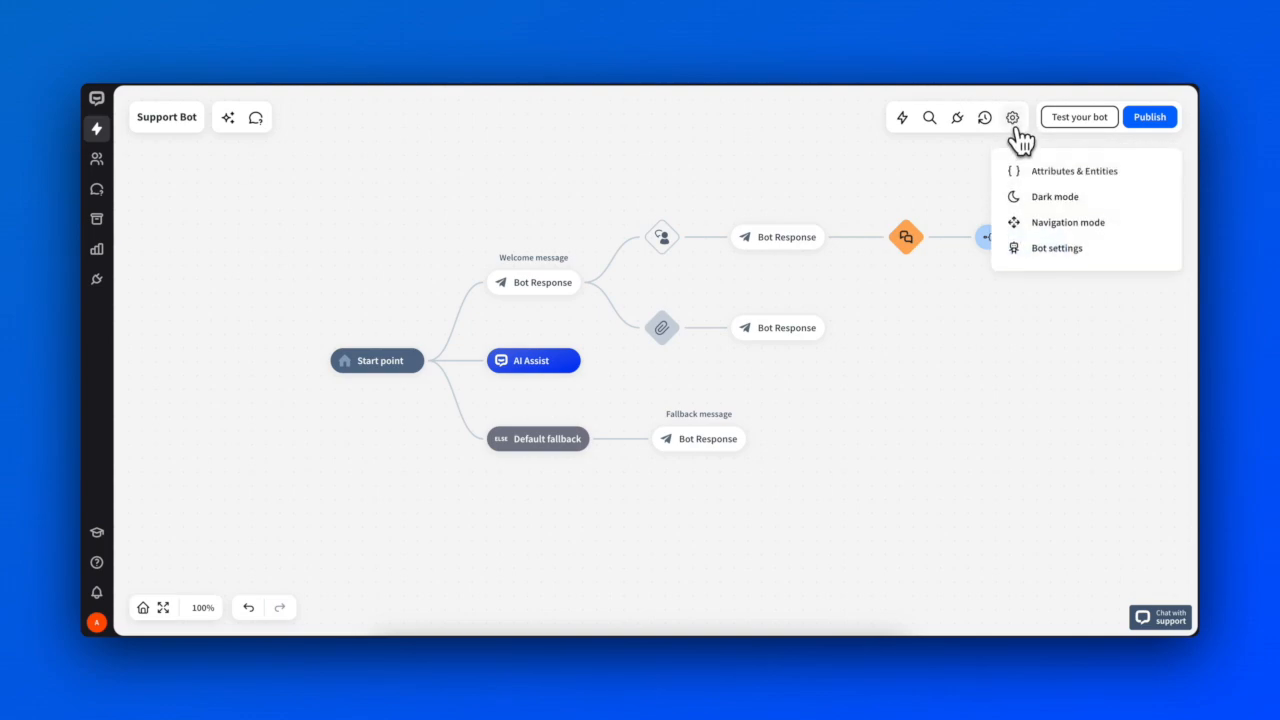
pyautogui.click(1074, 170)
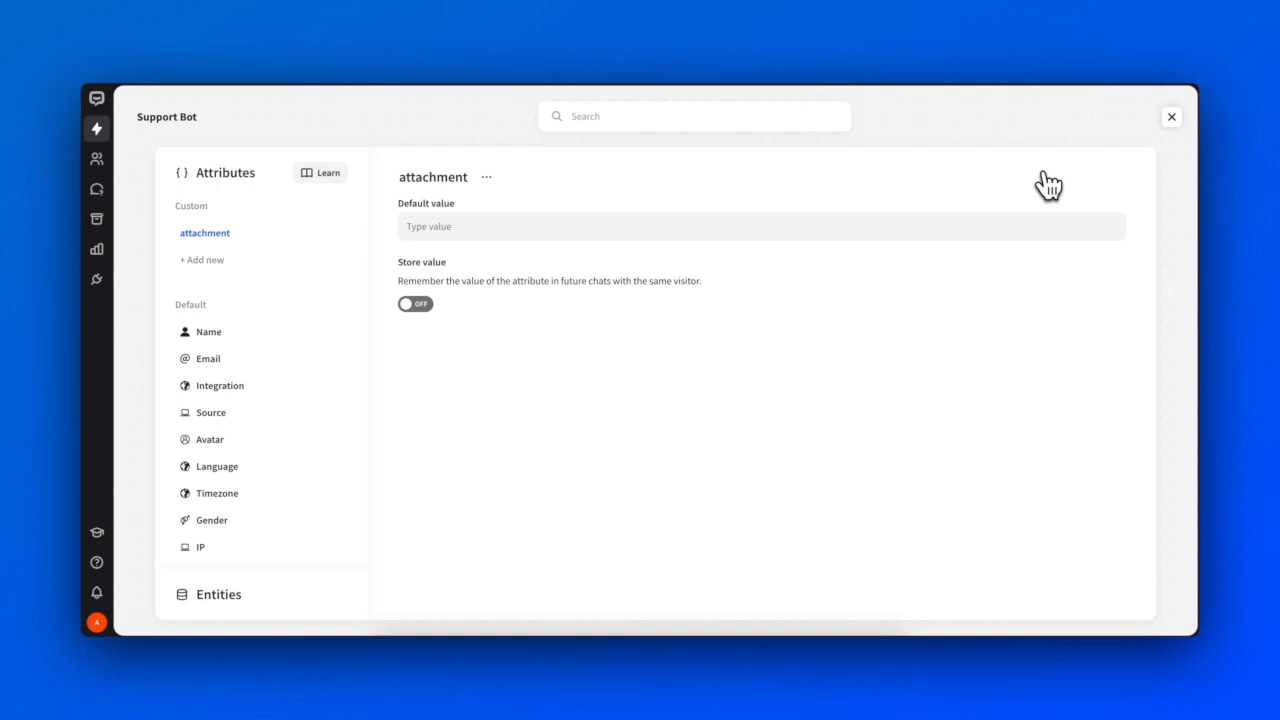
pyautogui.moveTo(480, 410)
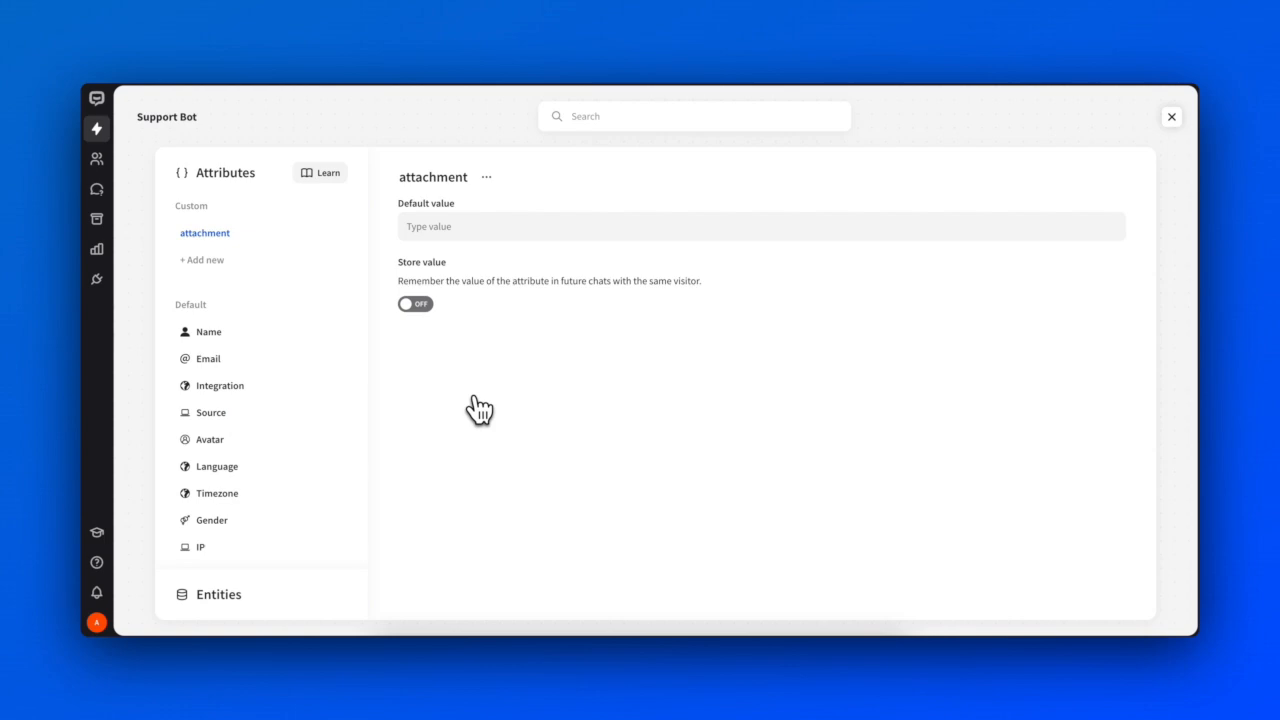
pyautogui.moveTo(276, 330)
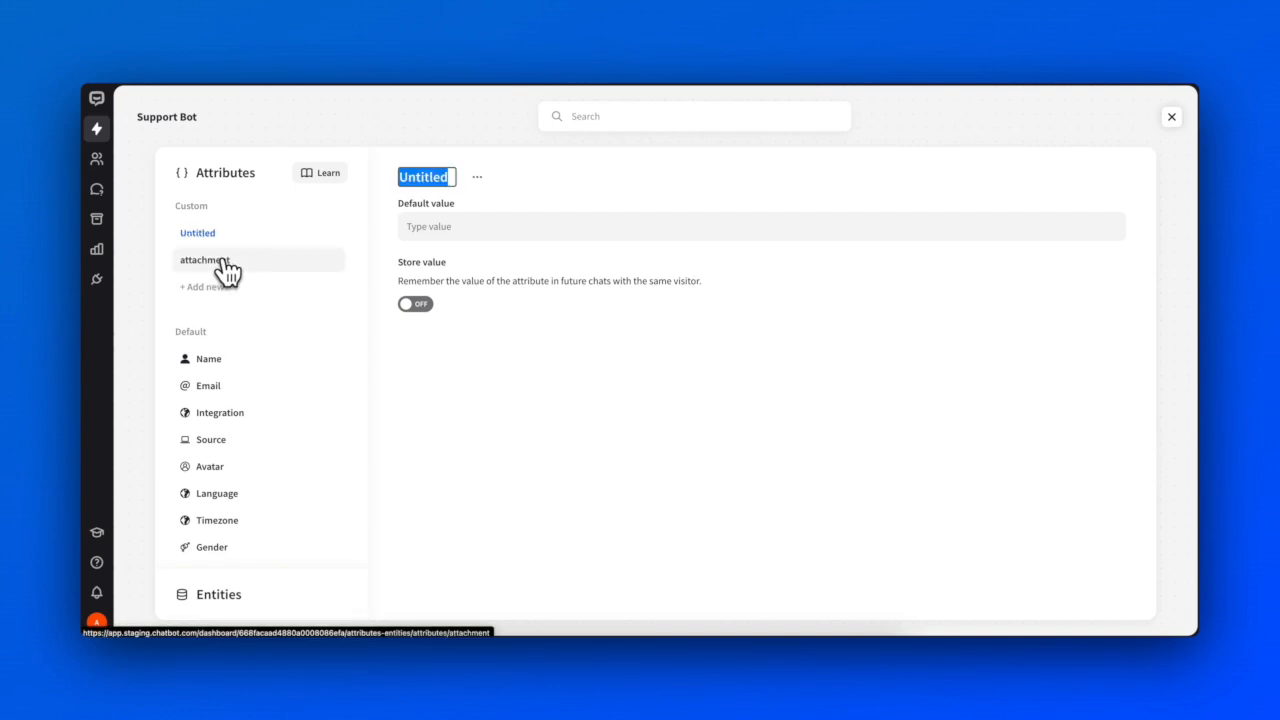
# Step: Name the attribute 'pricingplan' with default value 'premium', leaving Store value off
pyautogui.write('pricingplan')
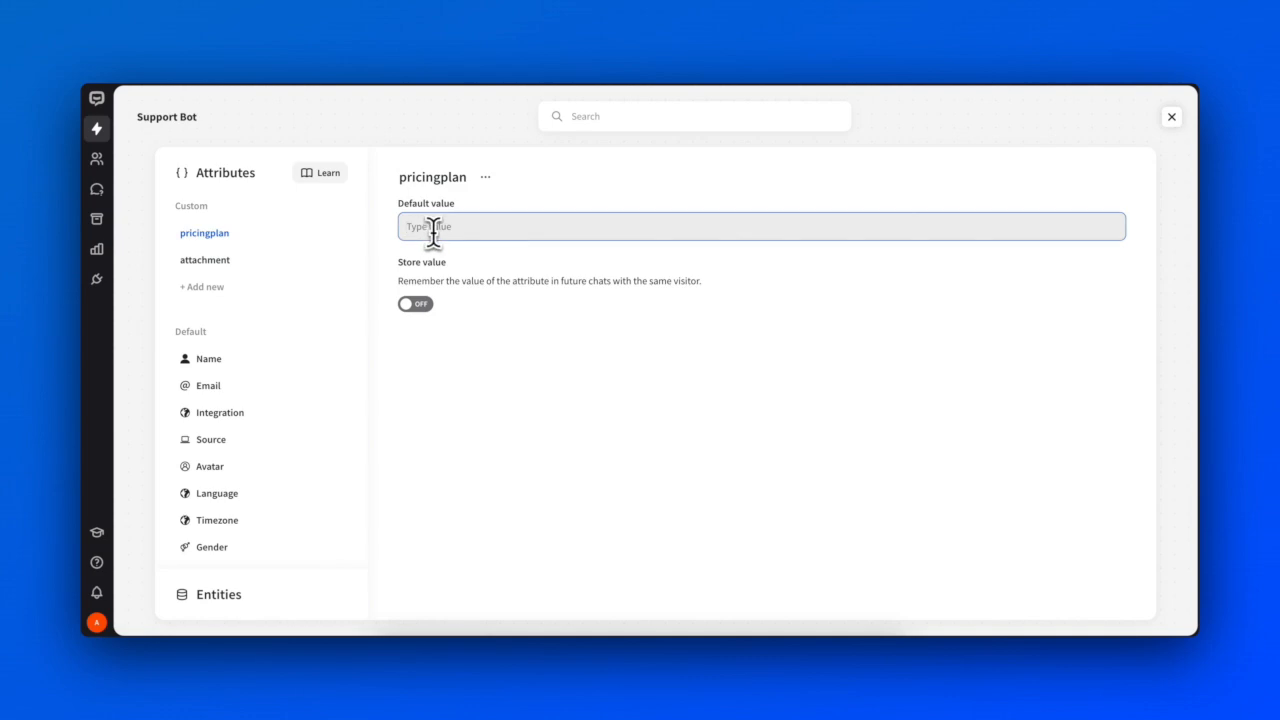
pyautogui.write('premium')
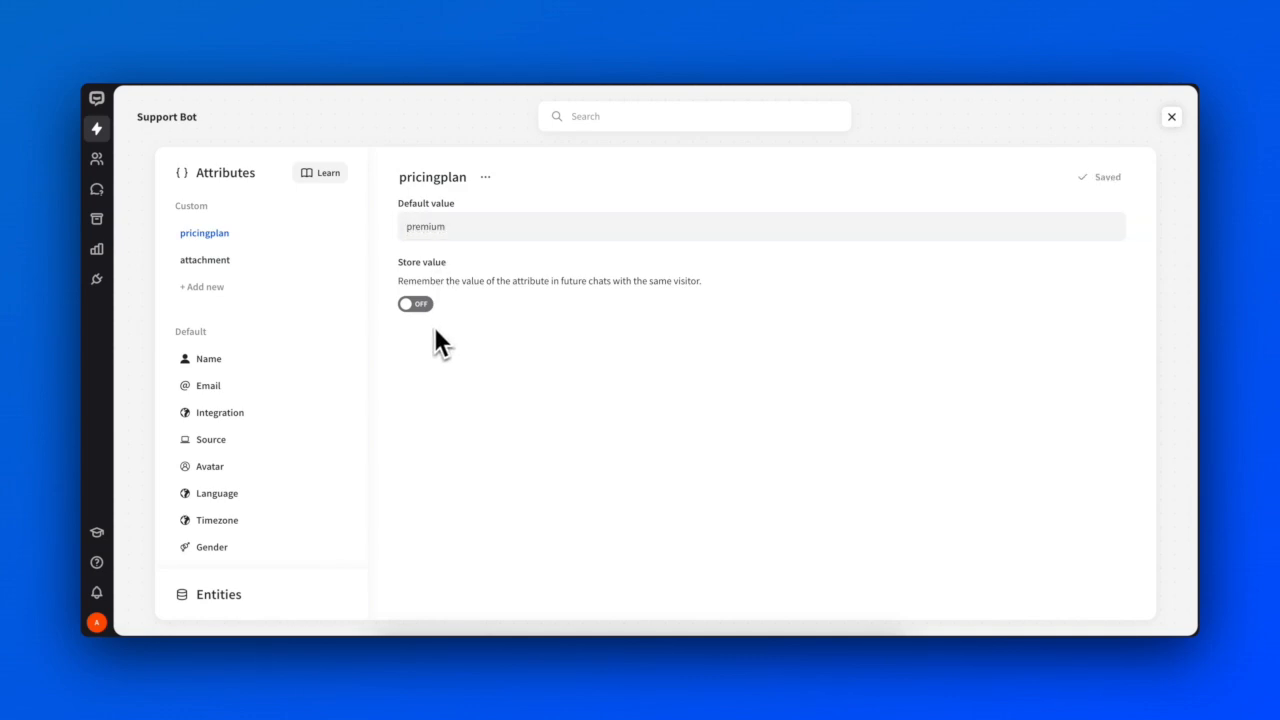
pyautogui.click(416, 304)
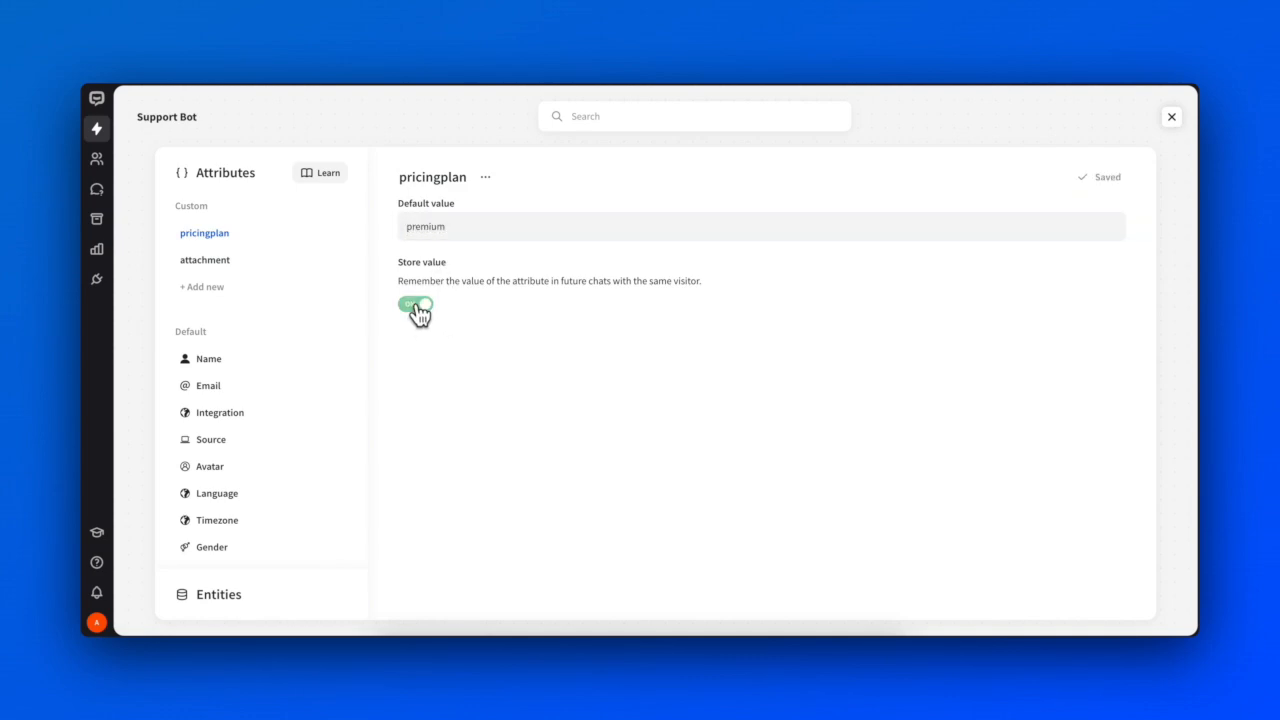
pyautogui.click(416, 304)
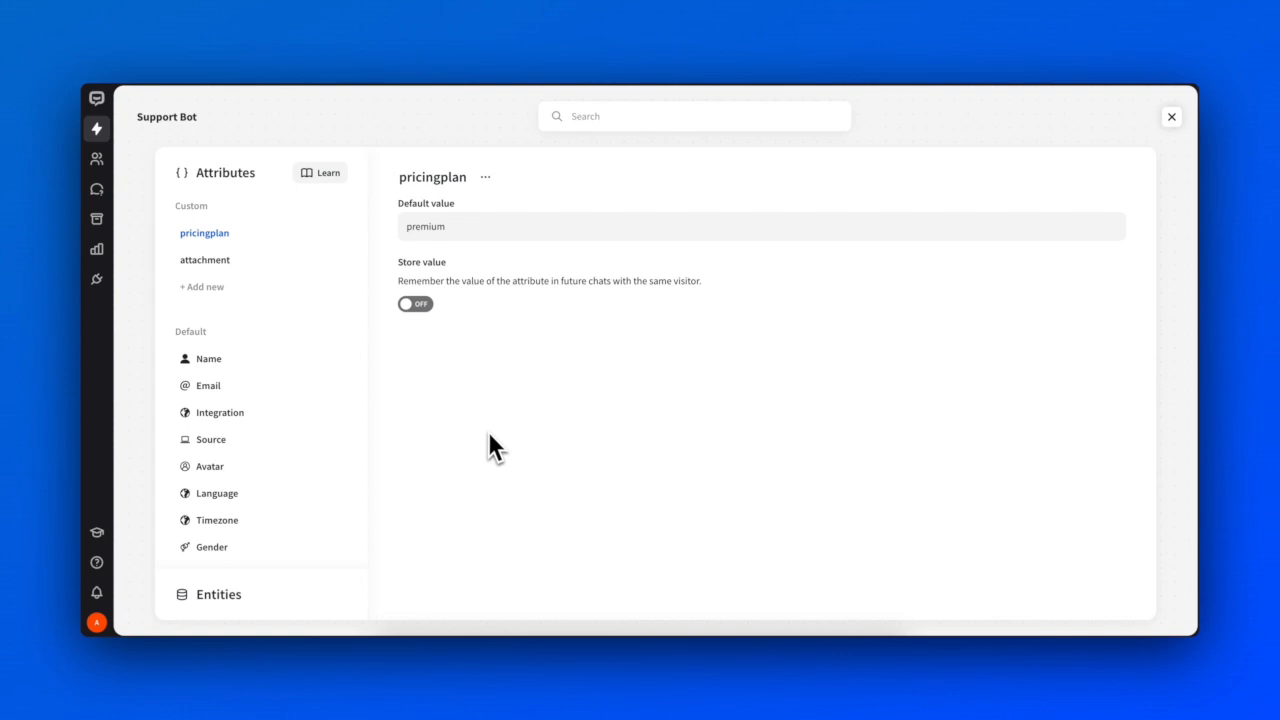
pyautogui.moveTo(484, 240)
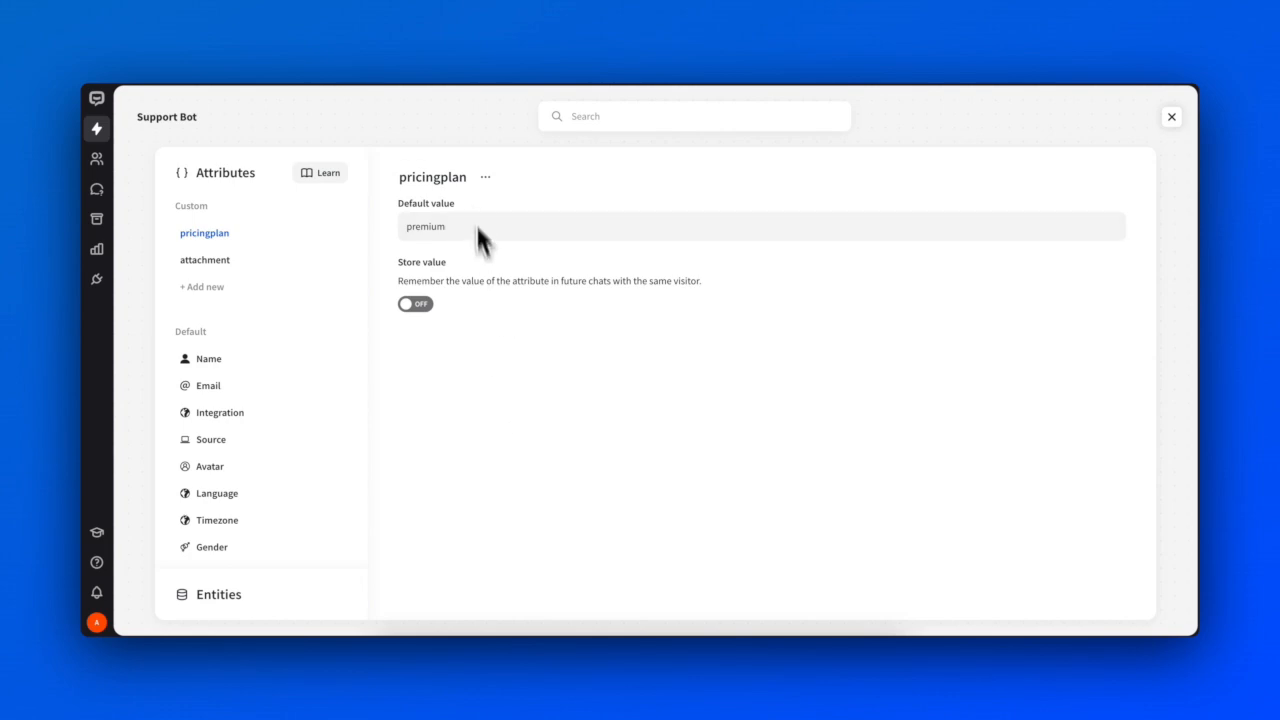
pyautogui.click(484, 176)
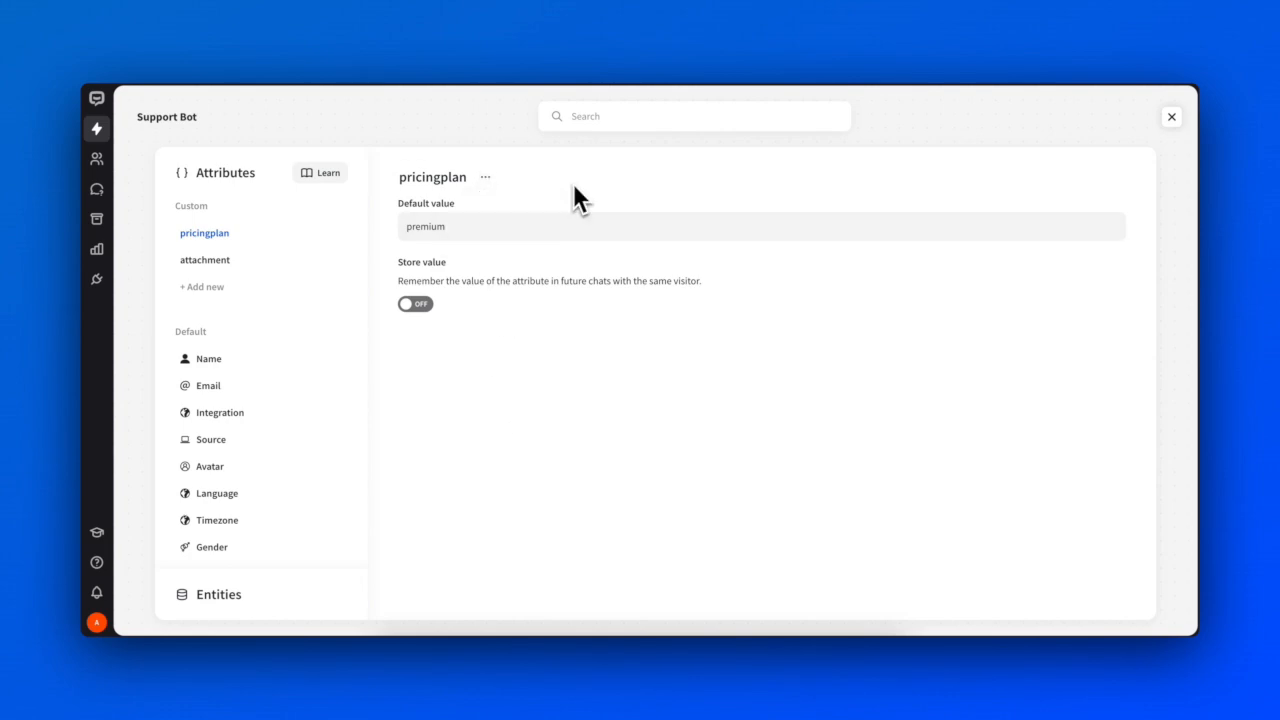
# Step: Show the entities list and view shopCategory with its TVs, Smartphones and Laptops entries
pyautogui.click(218, 594)
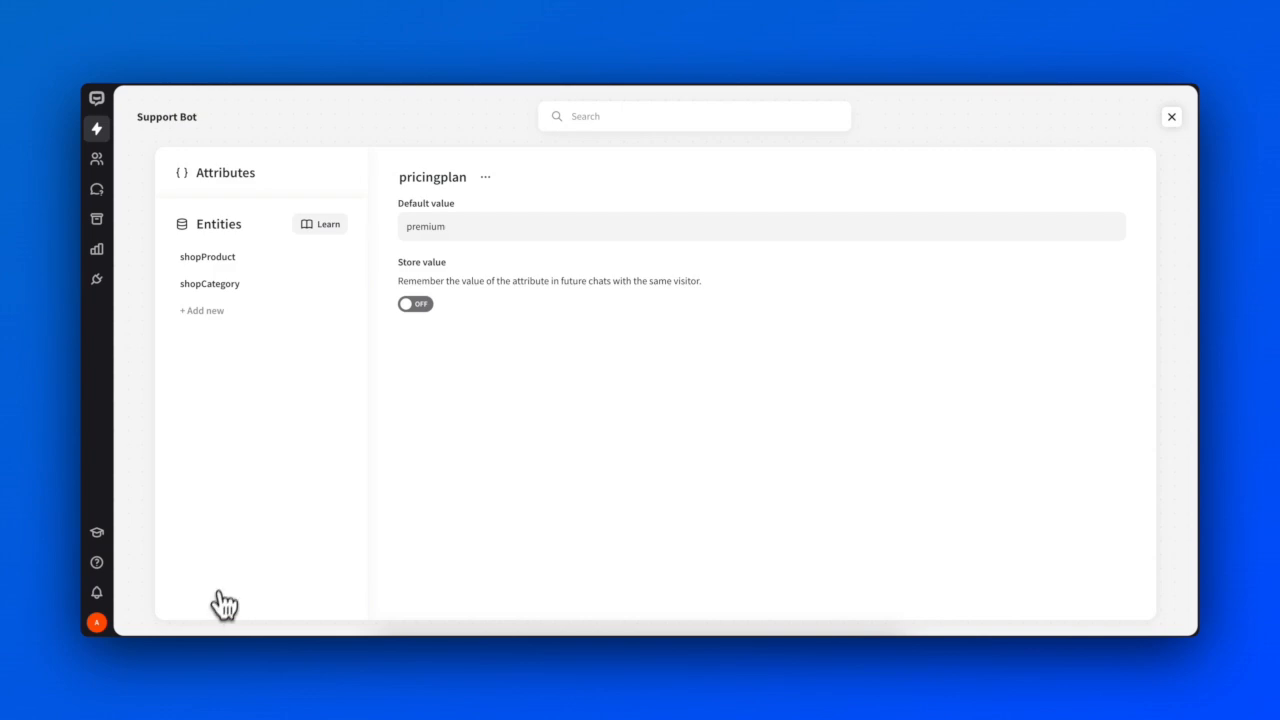
pyautogui.click(210, 284)
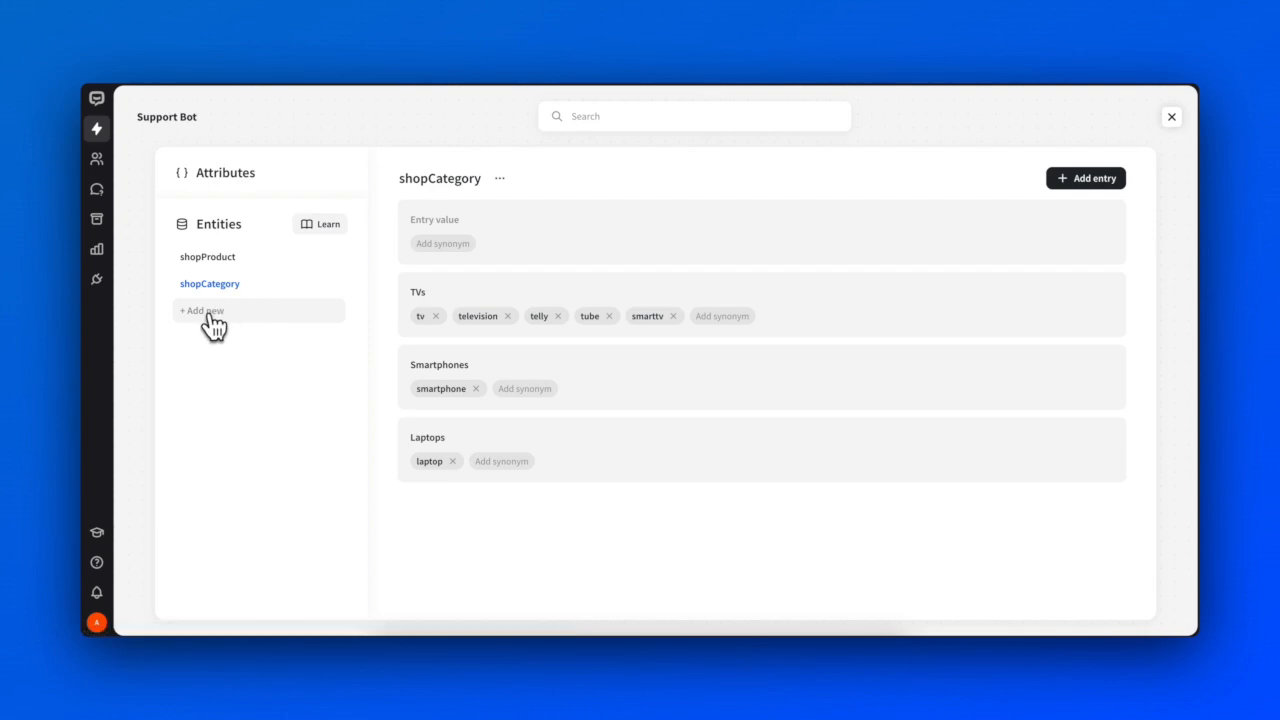
# Step: Add a new entity named 'greetings' holding a 'hello' entry with synonyms hi, hiya, morning
pyautogui.click(200, 310)
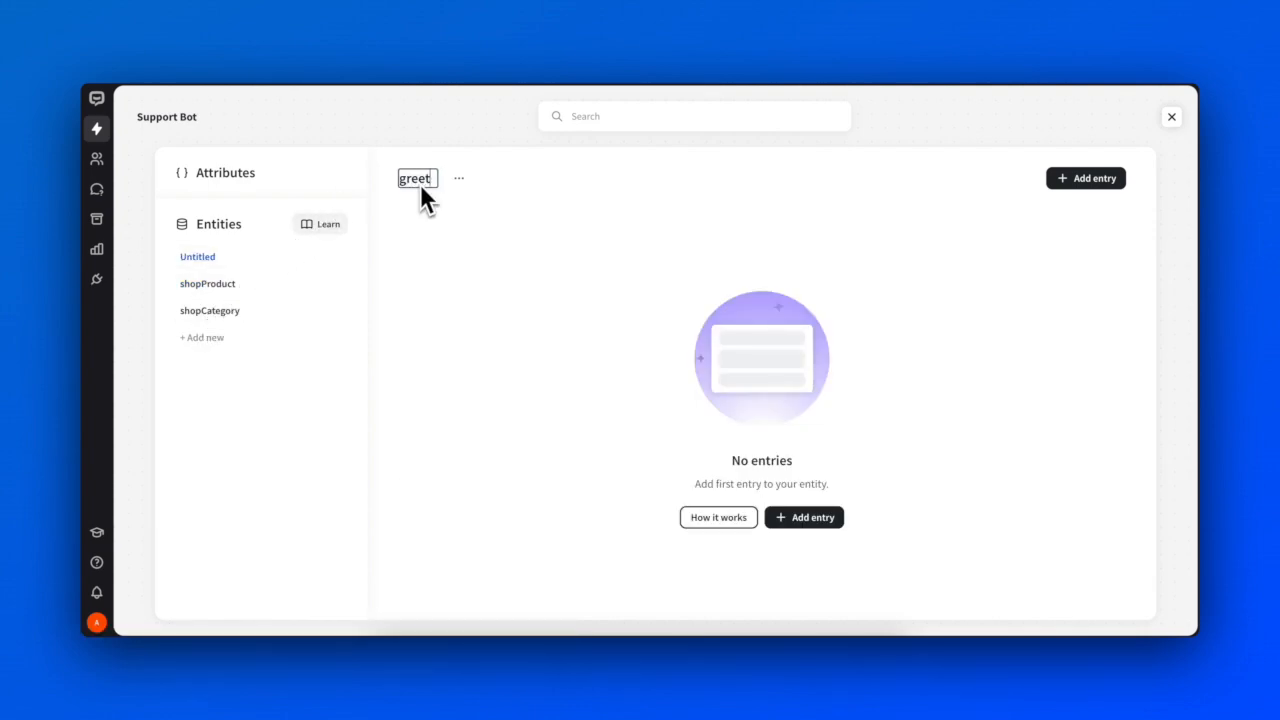
pyautogui.write('ings')
pyautogui.write('hell')
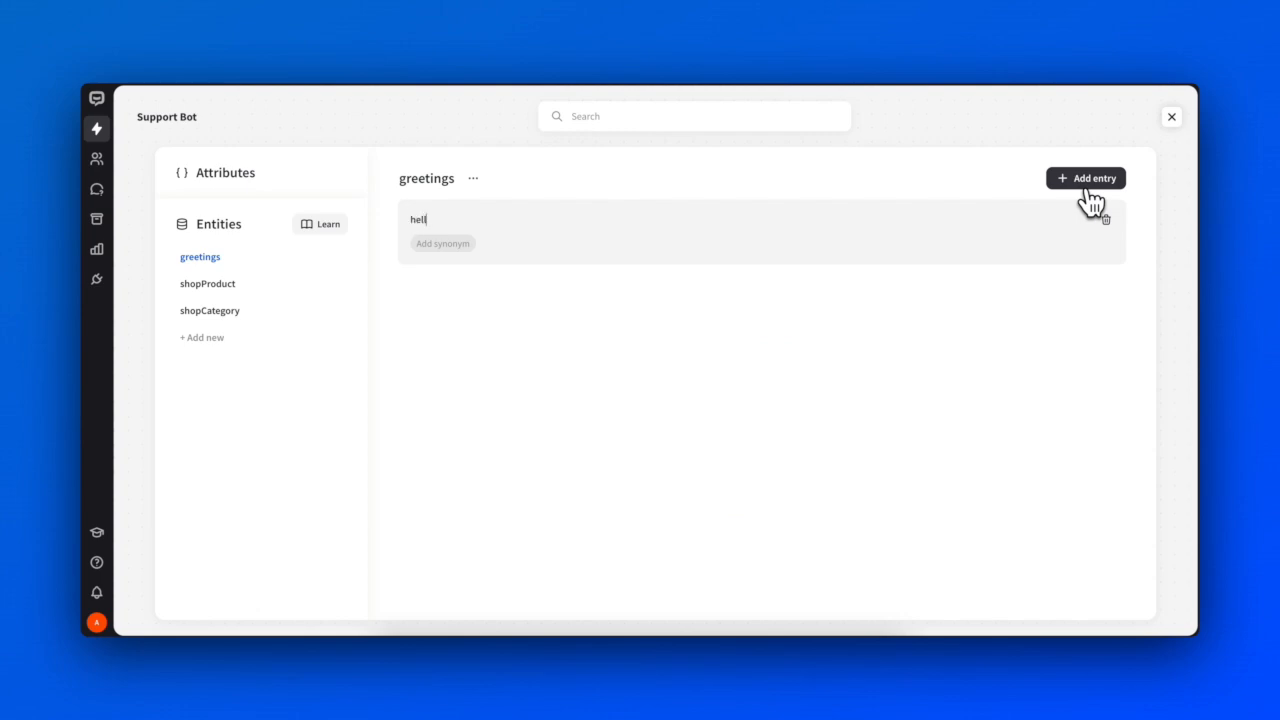
pyautogui.click(442, 244)
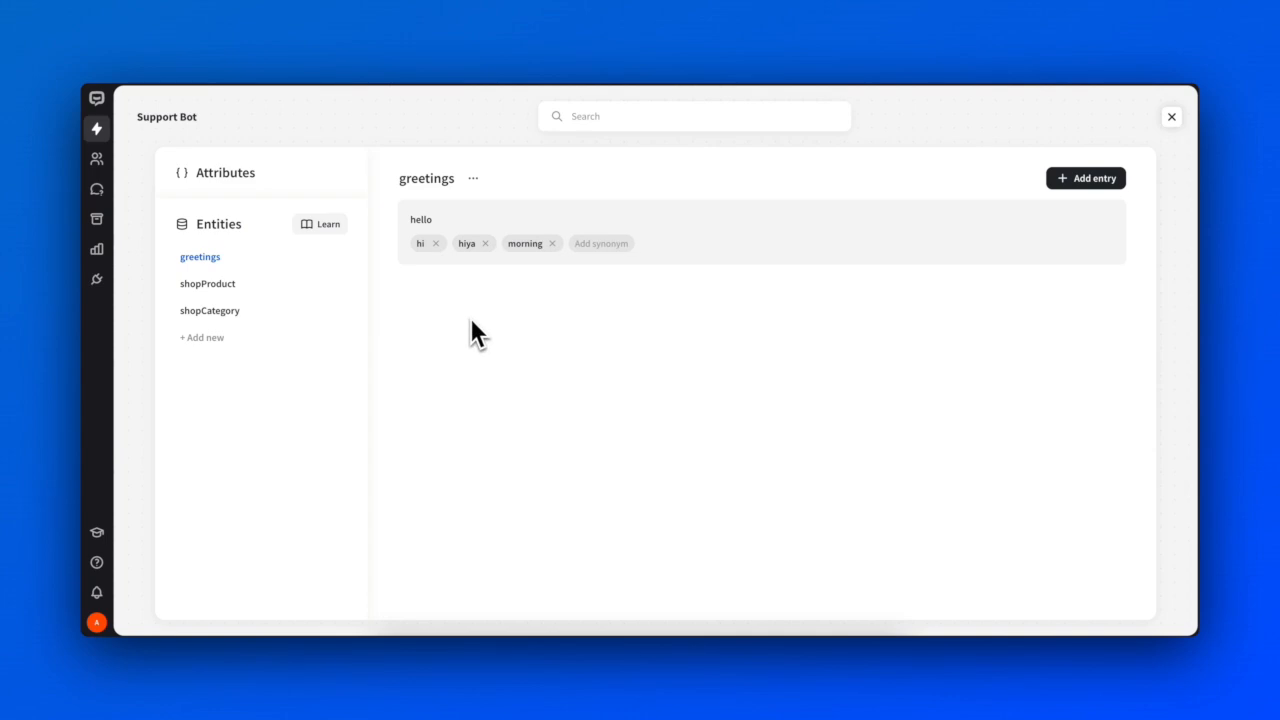
# Step: Remove the 'hello' entry from greetings, leaving the entity's options menu unchanged
pyautogui.click(1106, 224)
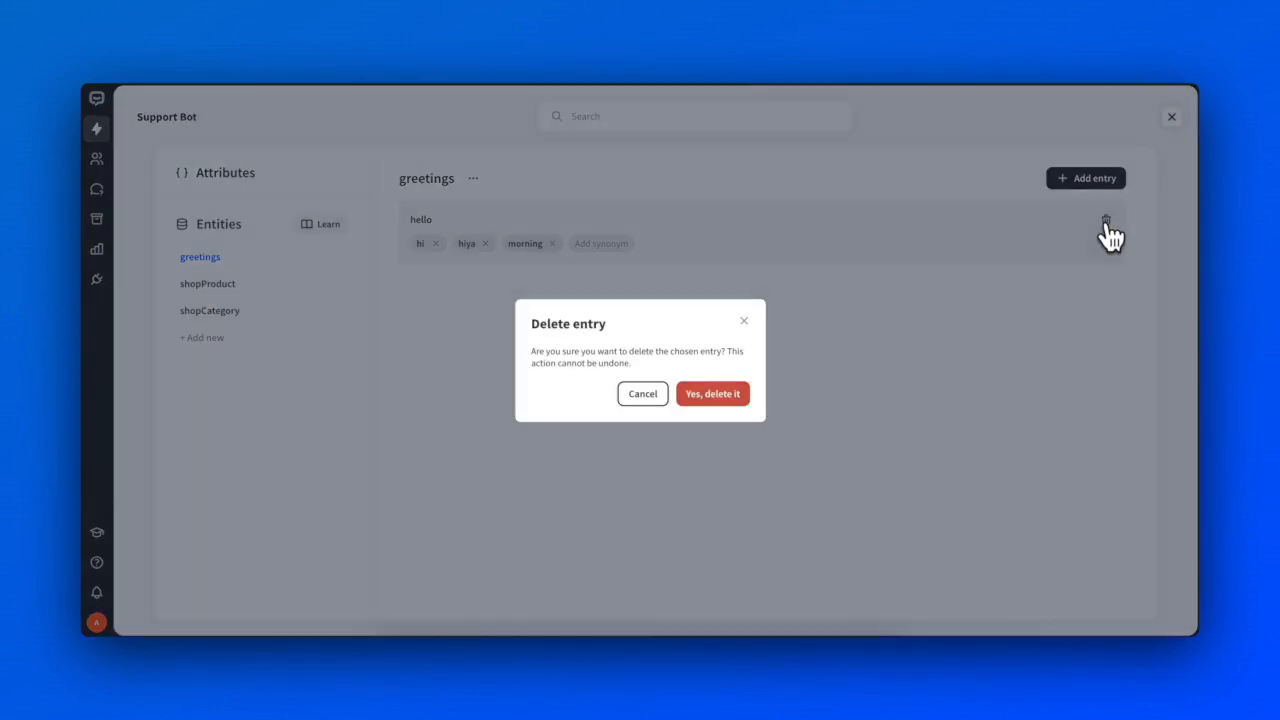
pyautogui.click(712, 392)
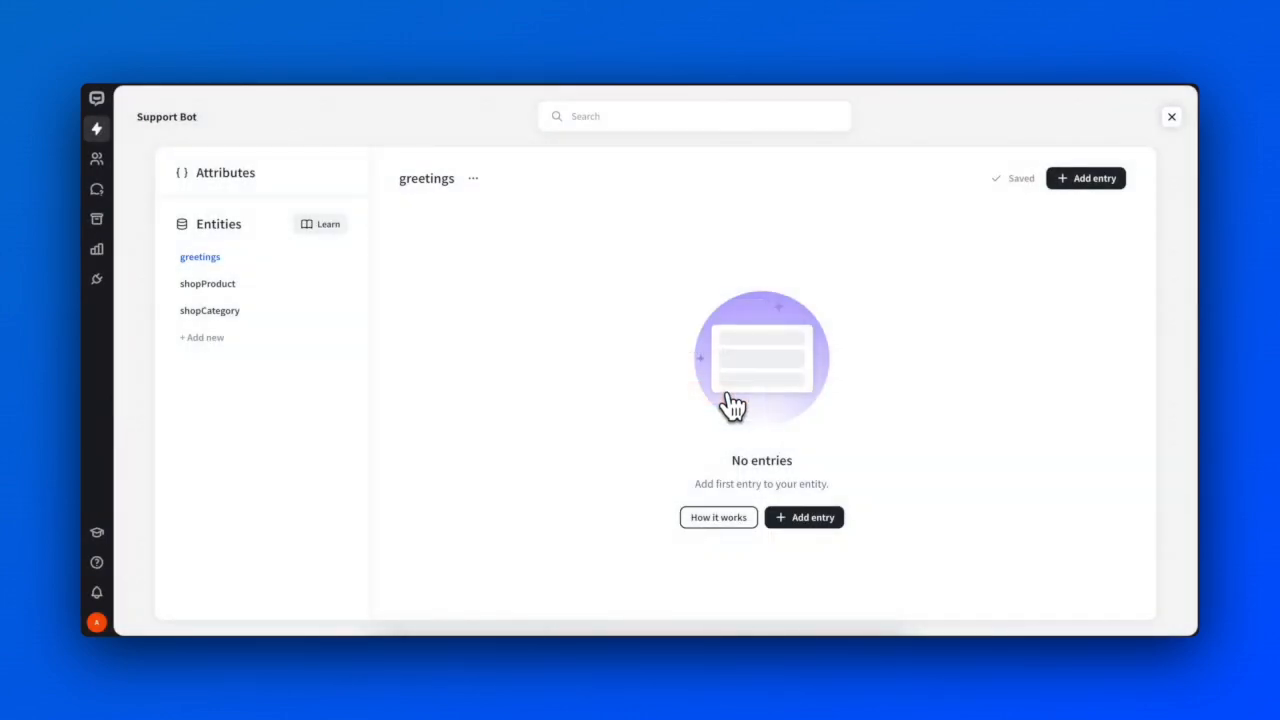
pyautogui.click(472, 178)
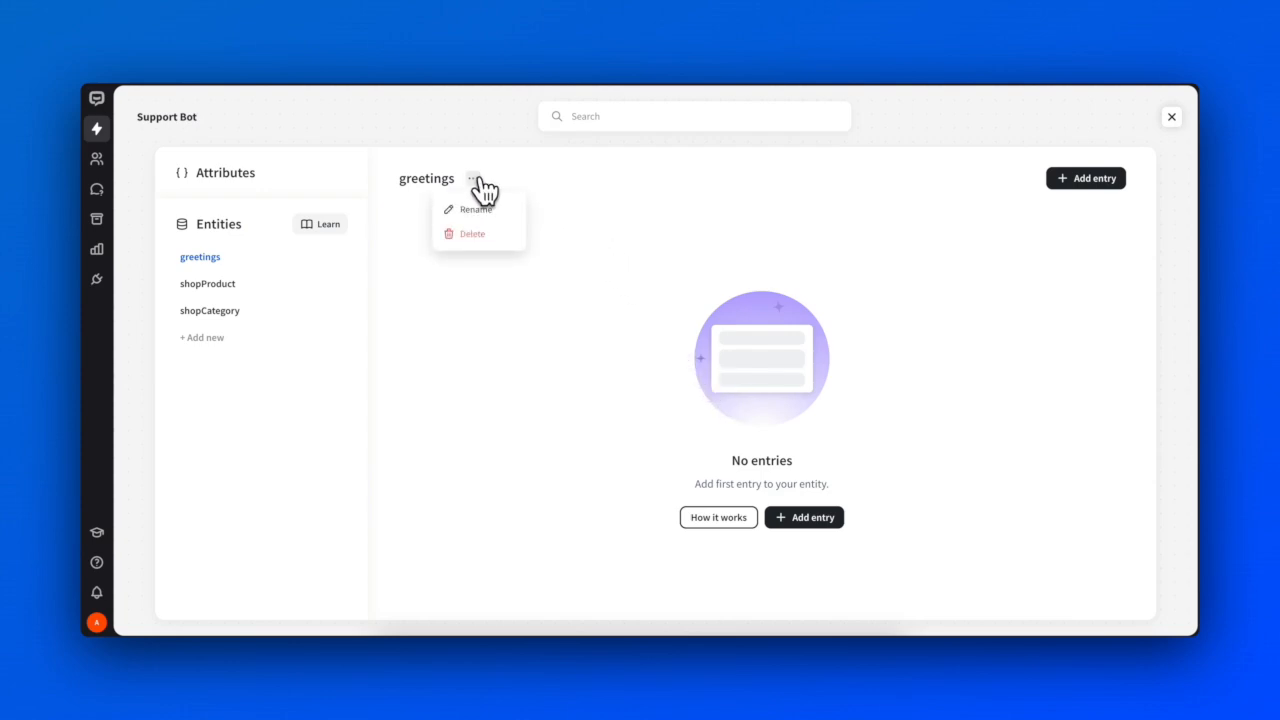
pyautogui.click(540, 300)
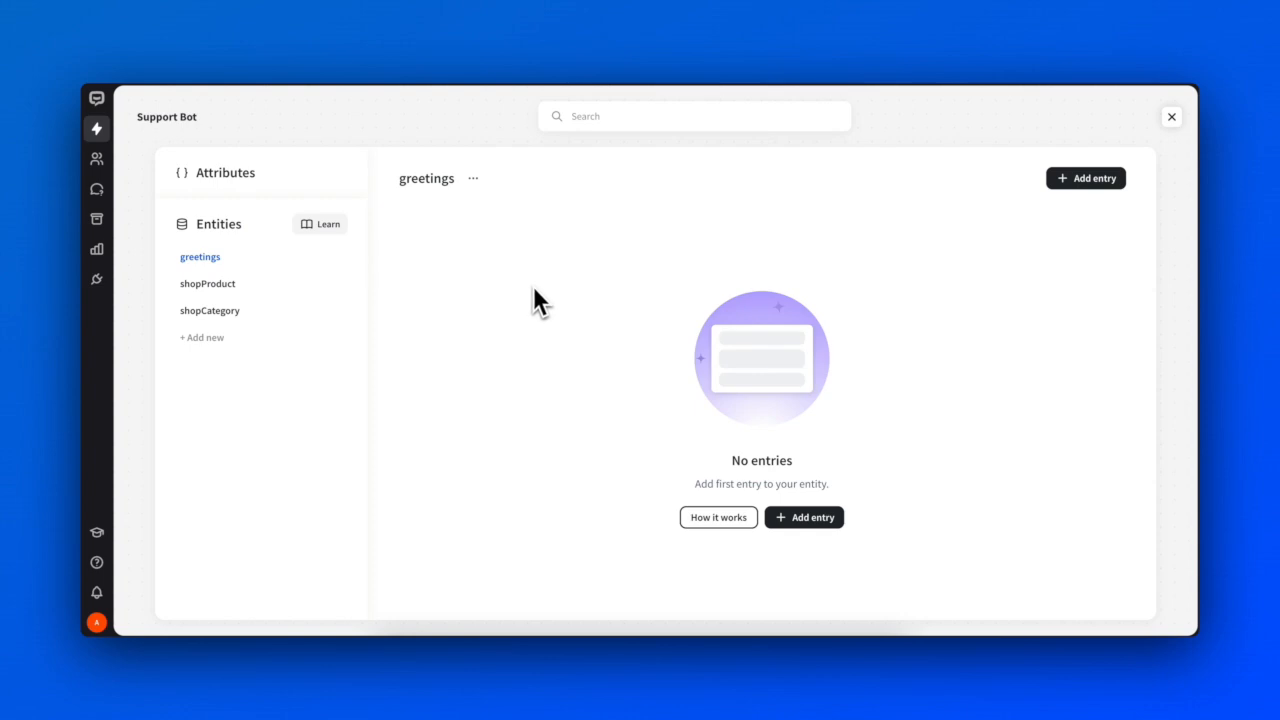